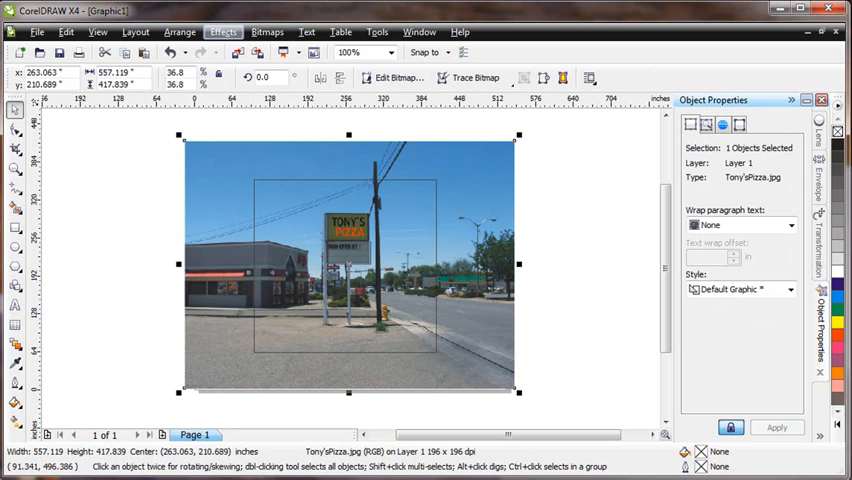
Select the Tony's Pizza street photo so it can be cropped to a portrait view.
left_click(222, 32)
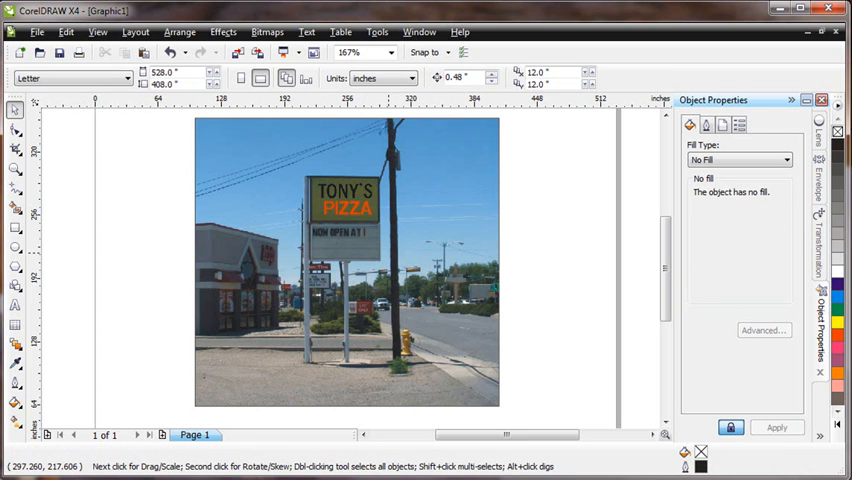
Resize the message-board rectangle to about 63 by 29 inches via the property bar.
left_click(340, 200)
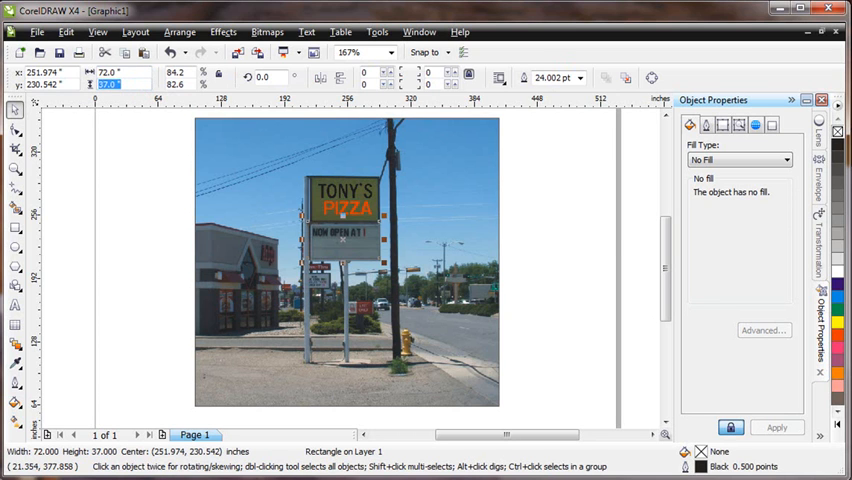
type("29")
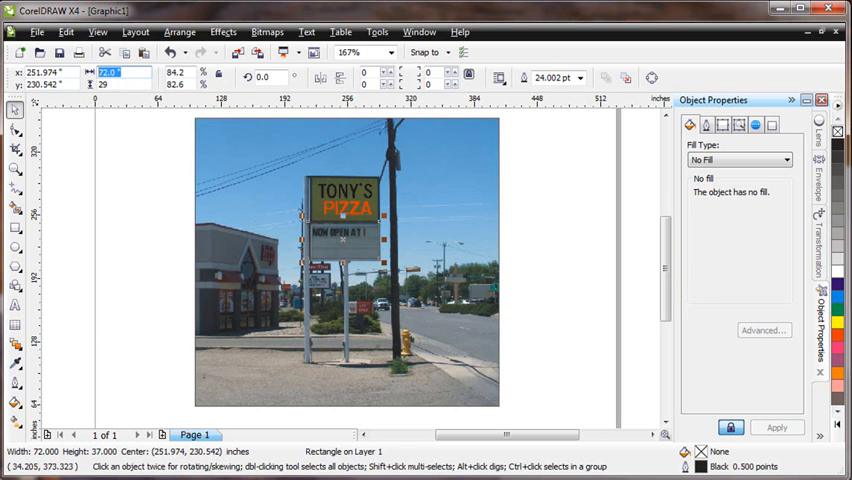
type("6")
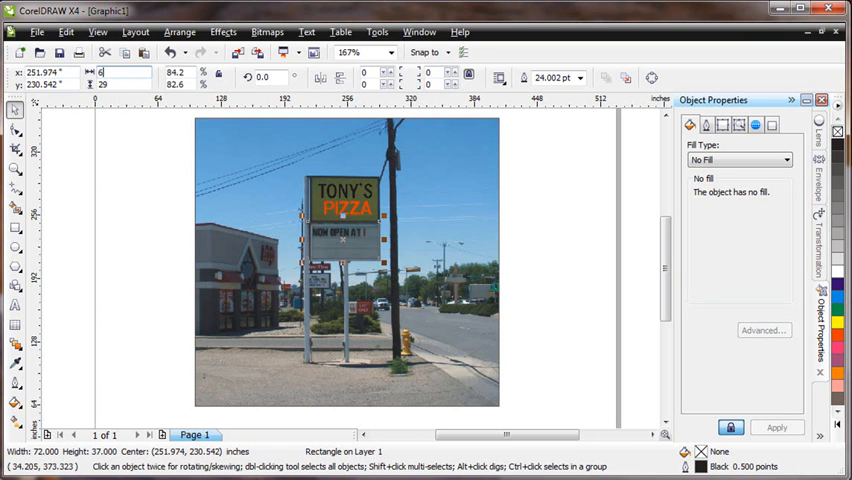
type("3.0 \"")
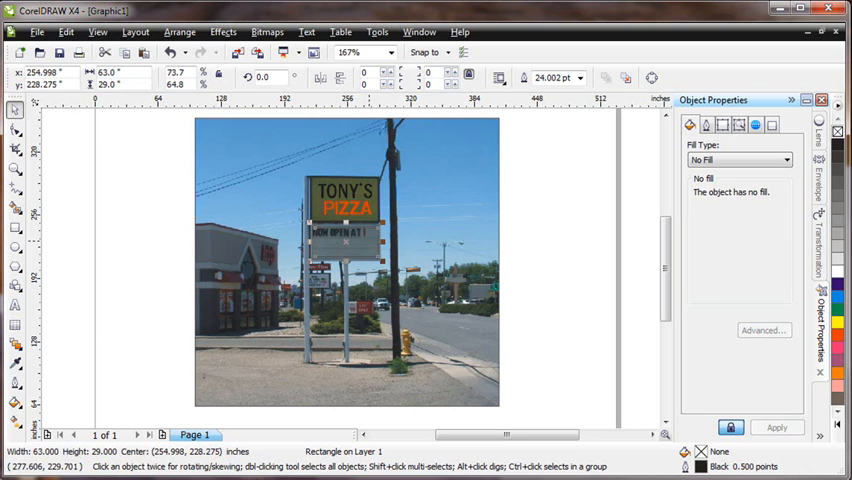
mouse_move(560, 218)
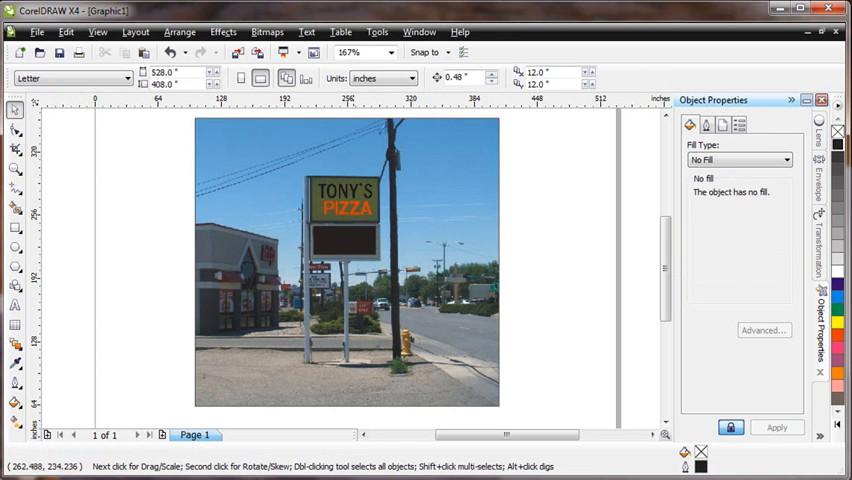
Fill the message-board rectangle solid black and start a second 60 by 24 inch rectangle.
left_click(756, 124)
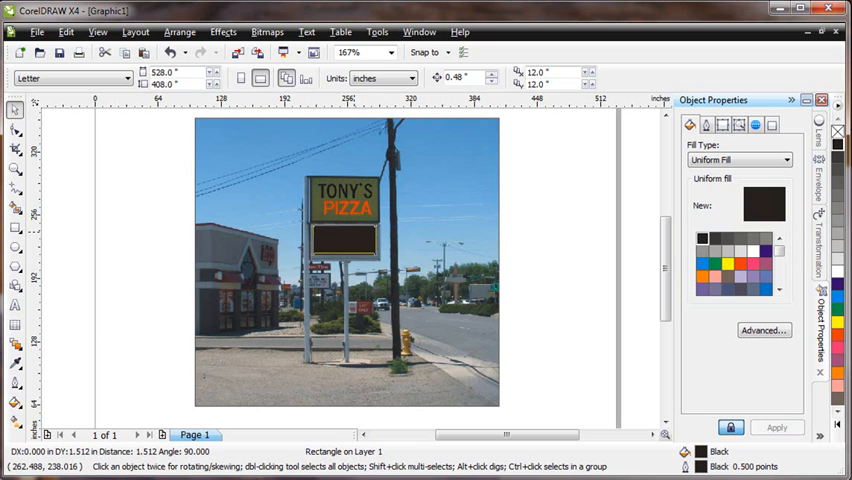
left_click(344, 238)
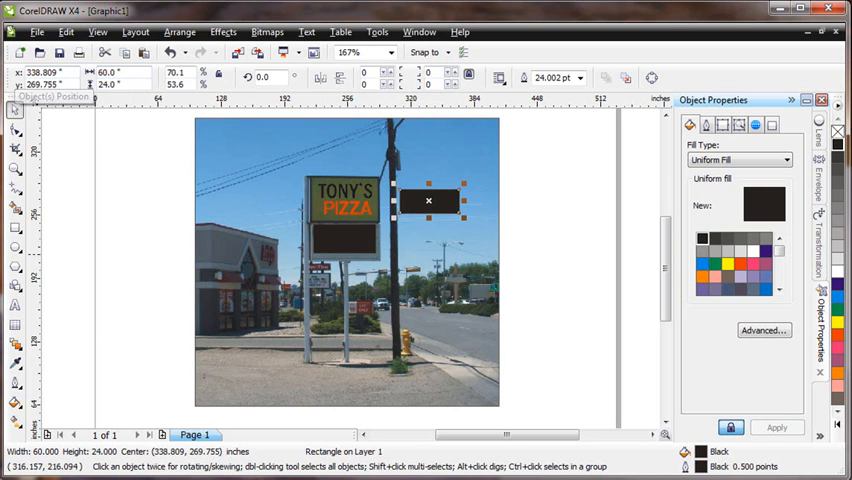
Move the new box beside the sign pole and fill it gray.
left_click_drag(428, 200, 340, 236)
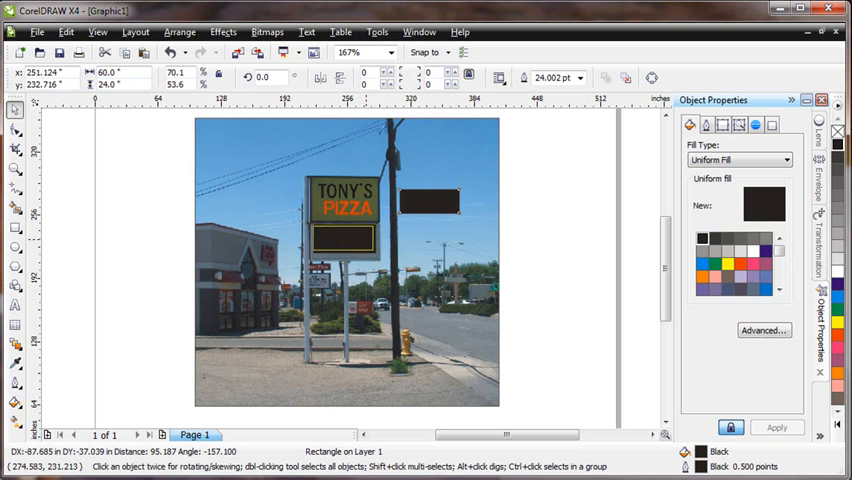
left_click(430, 200)
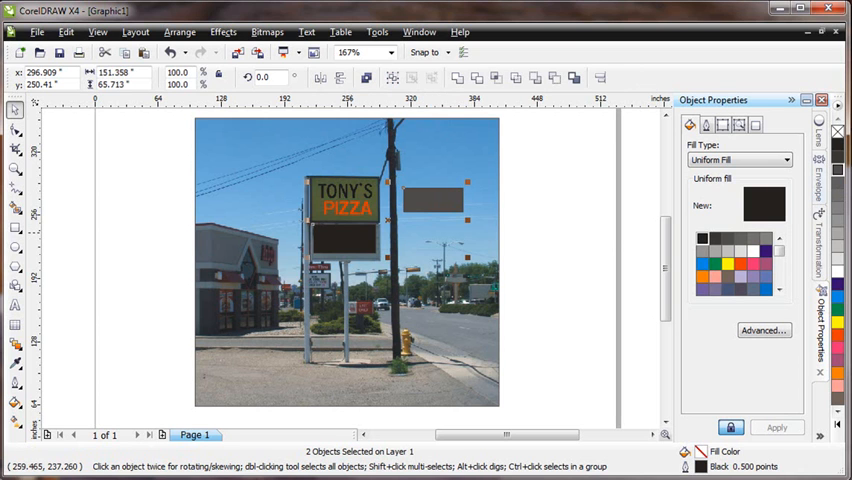
mouse_move(346, 262)
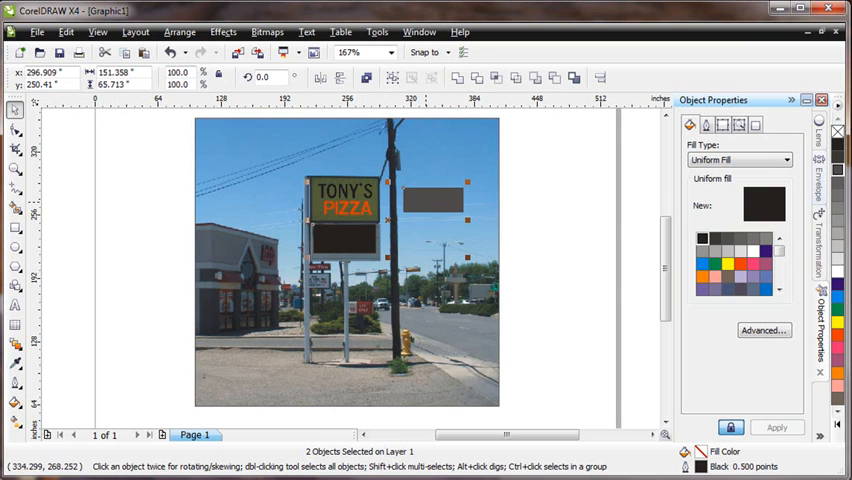
mouse_move(250, 236)
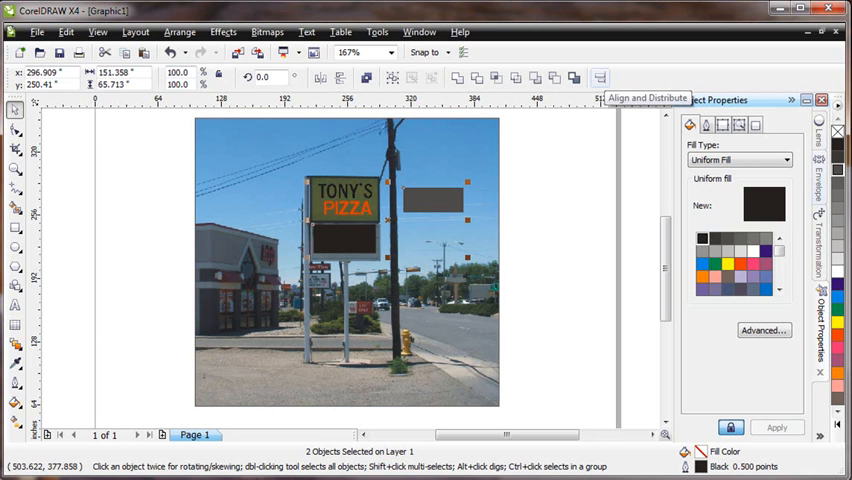
Align the gray box and LED sign on their horizontal and vertical centres via Align and Distribute.
left_click(600, 78)
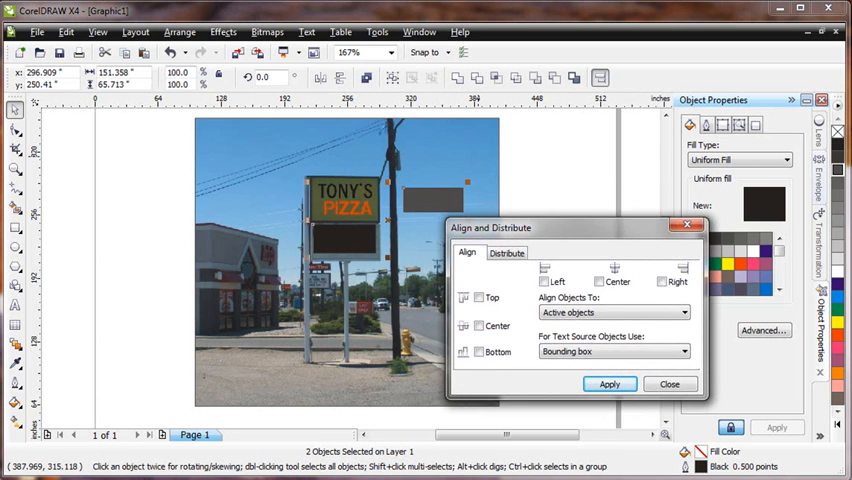
left_click(600, 280)
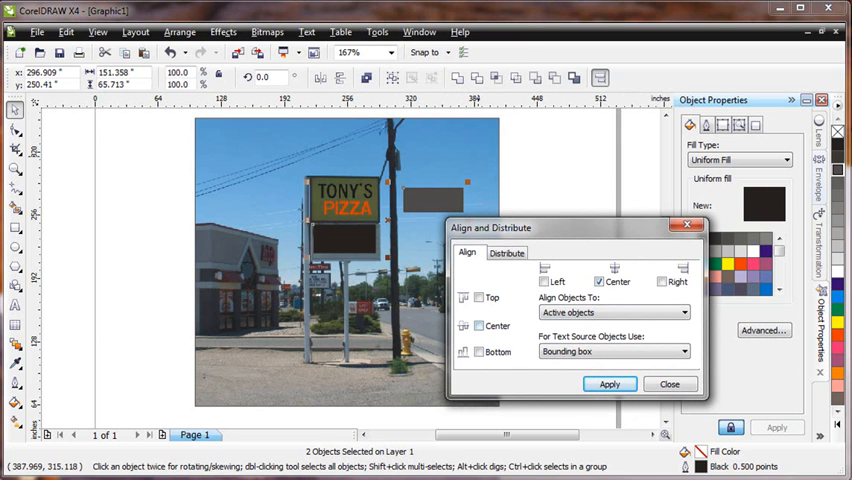
left_click(478, 324)
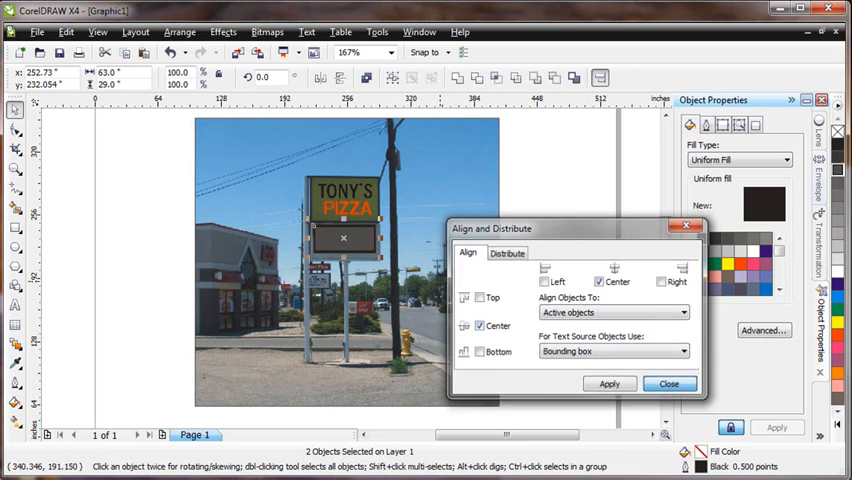
left_click(668, 384)
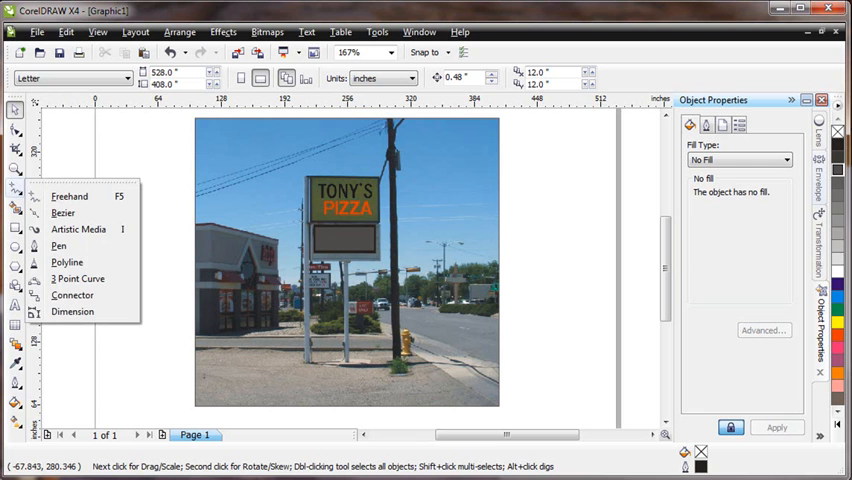
mouse_move(72, 312)
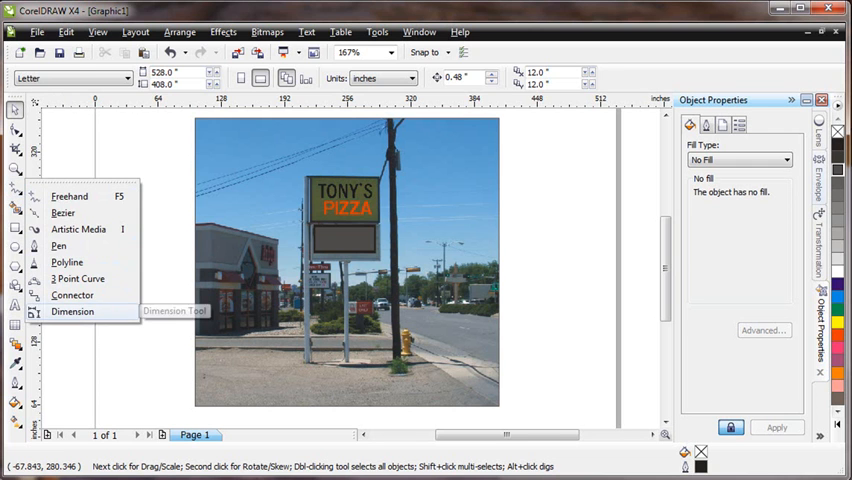
Activate the Dimension tool from the curve flyout for drawing callouts.
left_click(72, 312)
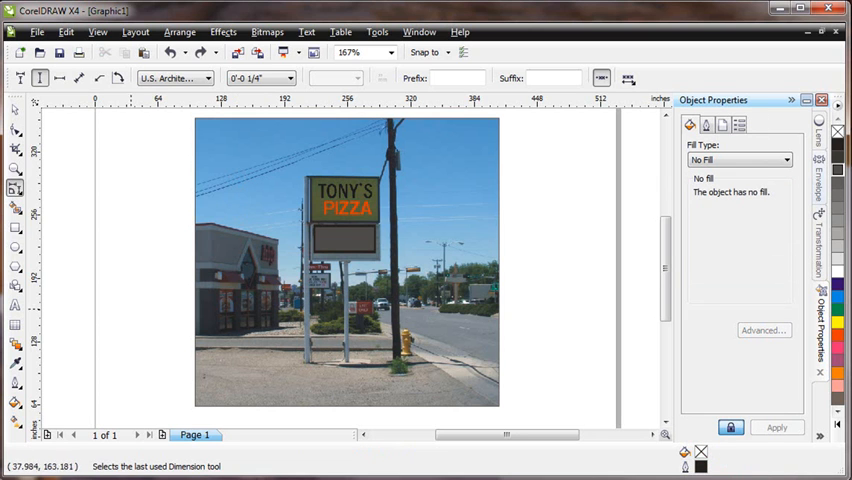
mouse_move(16, 304)
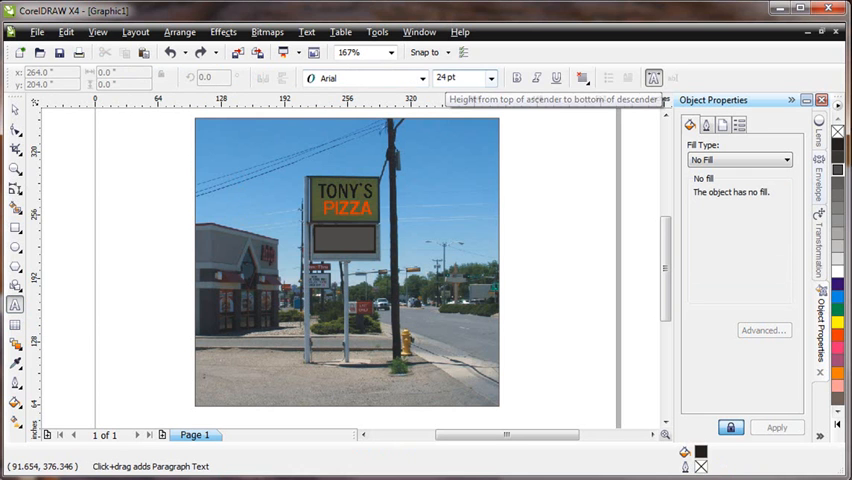
Set the default artistic text size to 12 pt and confirm the Text Attributes change.
left_click(492, 78)
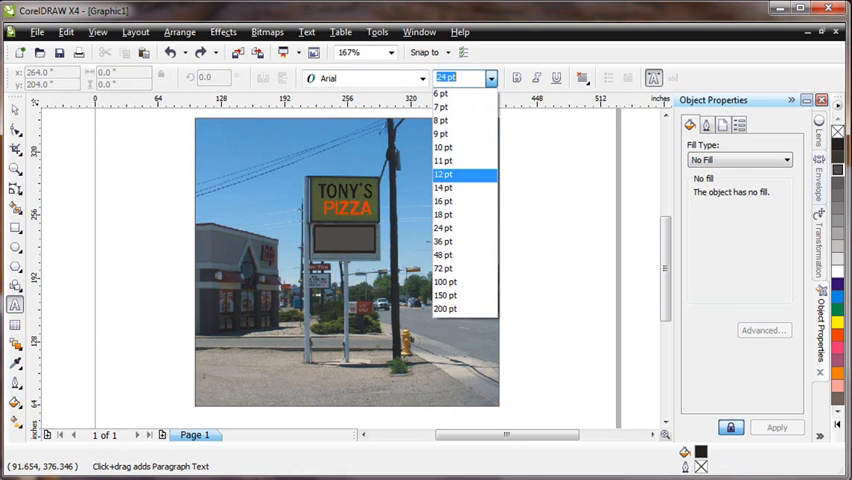
left_click(444, 174)
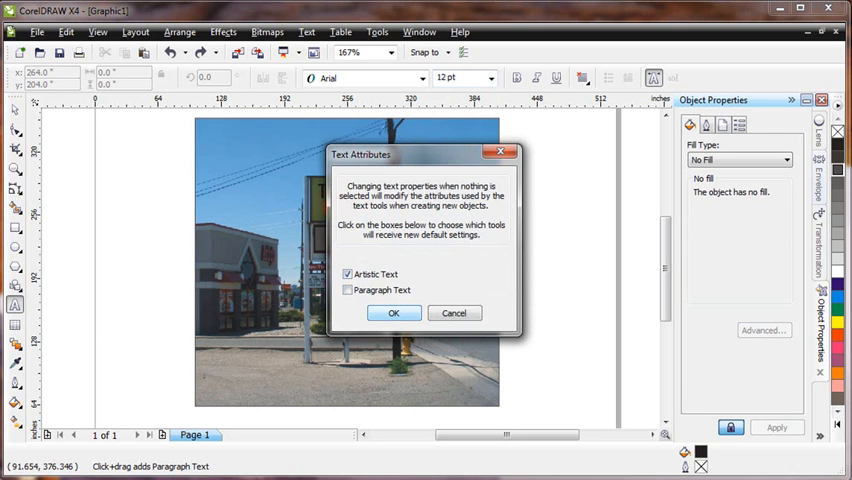
left_click(392, 312)
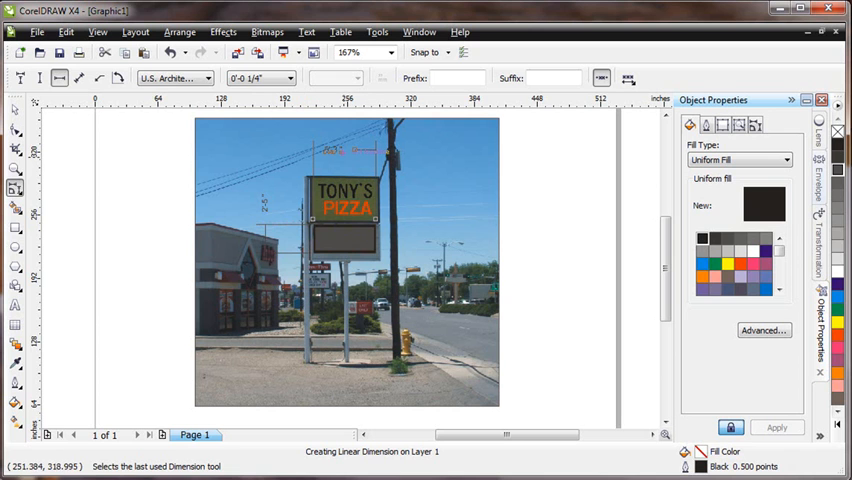
Place the linear dimension callout spanning the top of the sign photo.
left_click(292, 78)
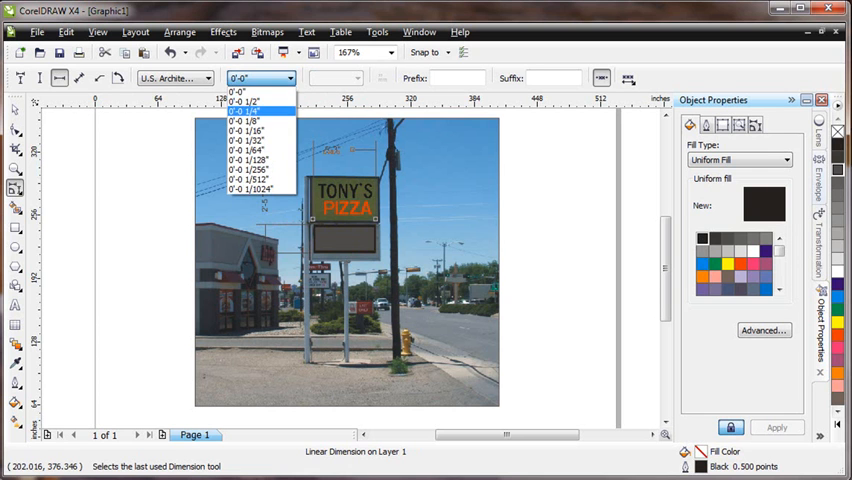
Change dimensions to decimal style with three-decimal precision instead of U.S. Architectural.
left_click(244, 112)
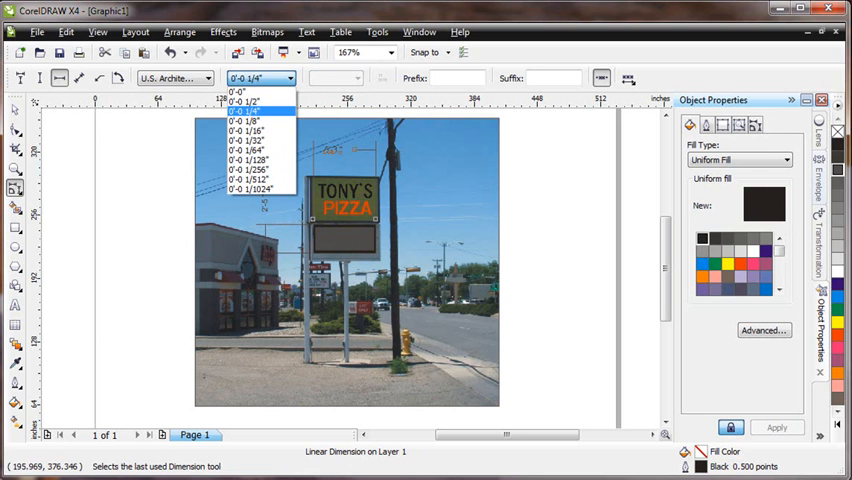
left_click(244, 120)
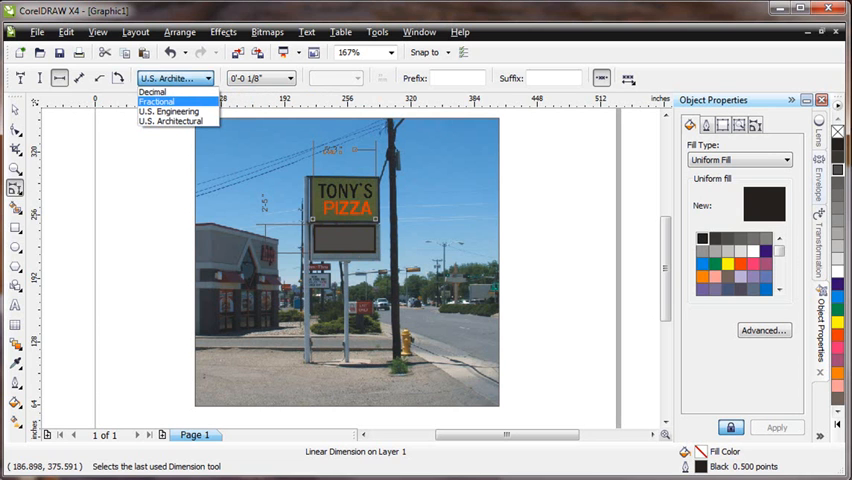
left_click(156, 100)
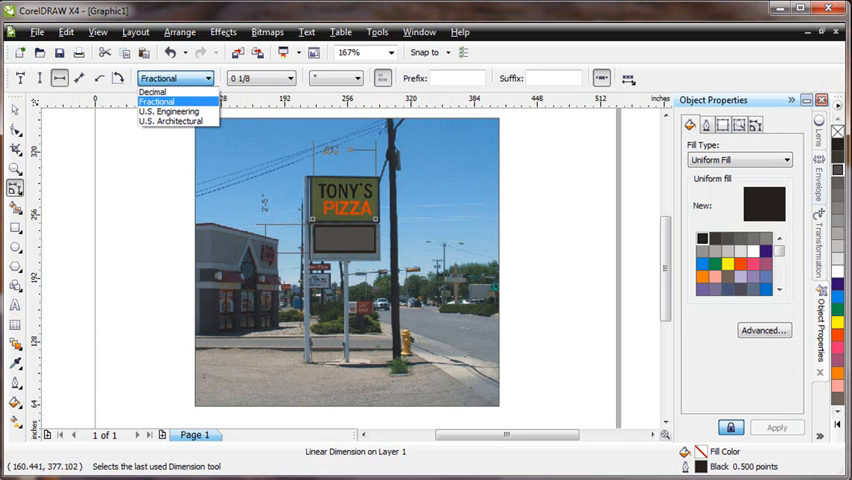
left_click(152, 92)
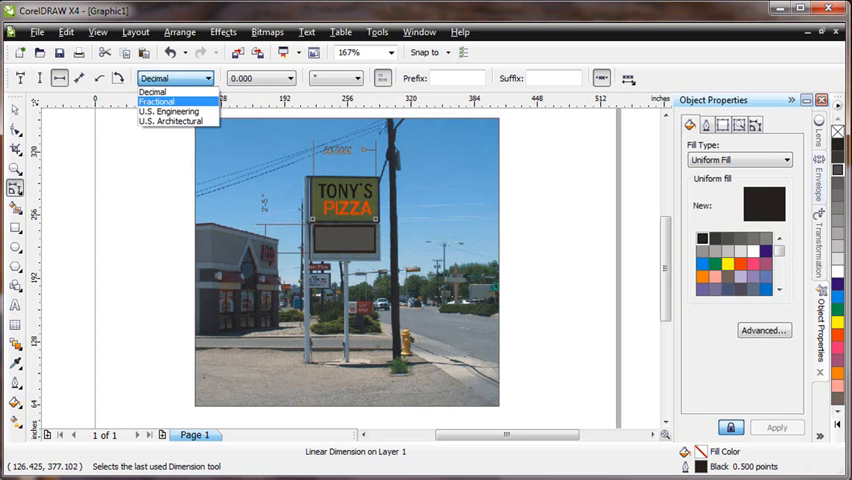
left_click(176, 120)
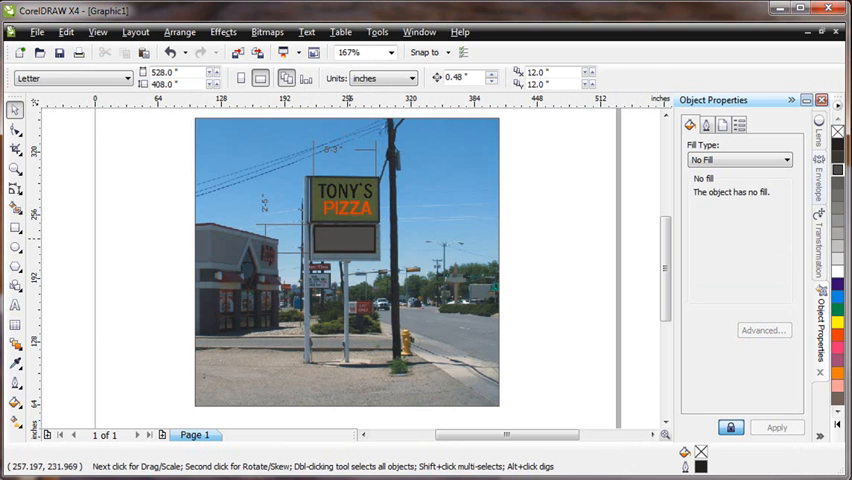
Select the 80% black 60 by 24 gray box with the Pick tool.
left_click(344, 238)
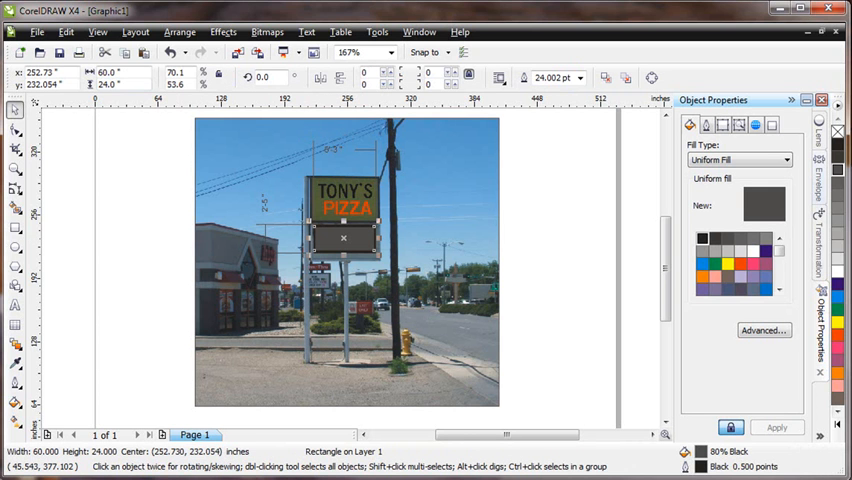